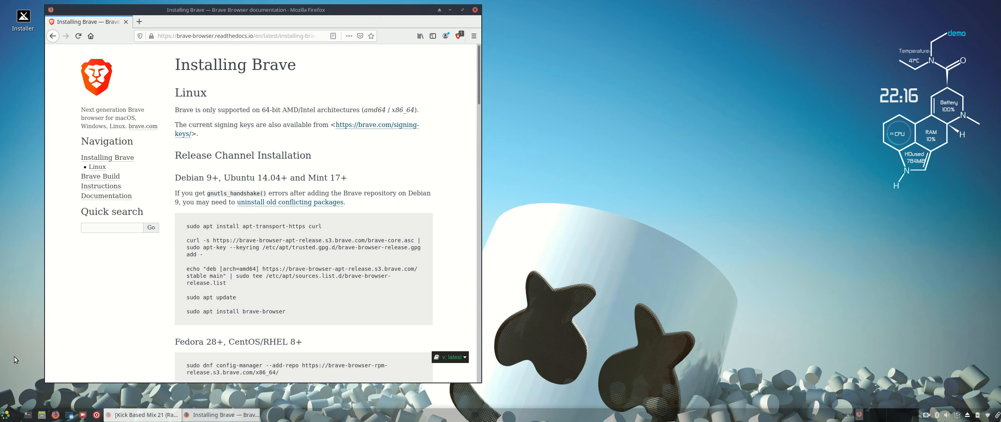
# Step: Open the Whisker application menu from the bottom panel
pyautogui.click(8, 414)
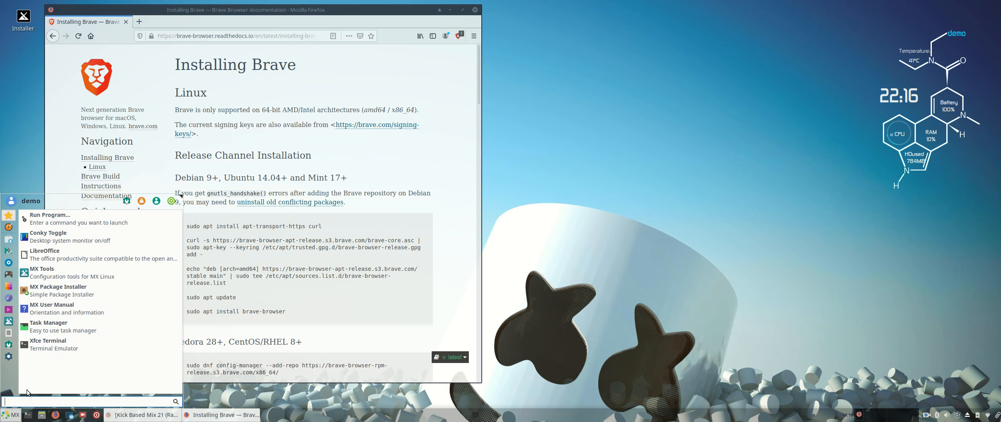
# Step: Launch Xfce Terminal and place it to the right of the Brave install page
pyautogui.click(47, 340)
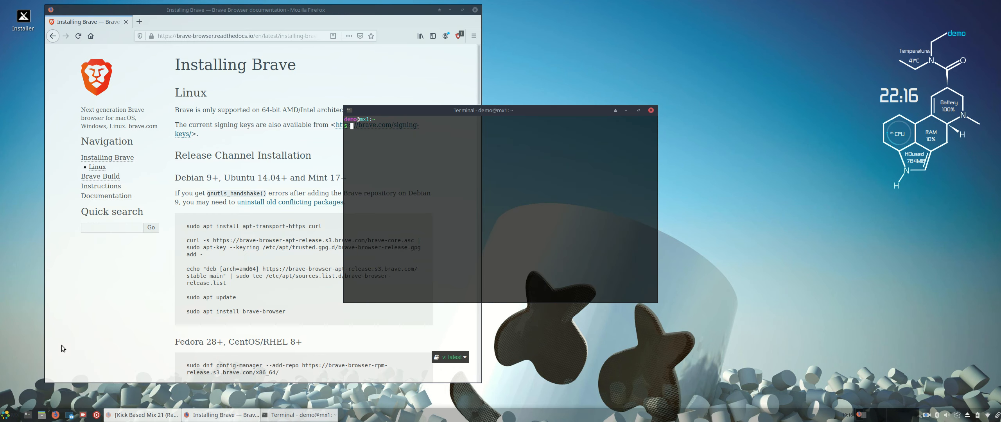
pyautogui.moveTo(483, 109); pyautogui.dragTo(660, 121)
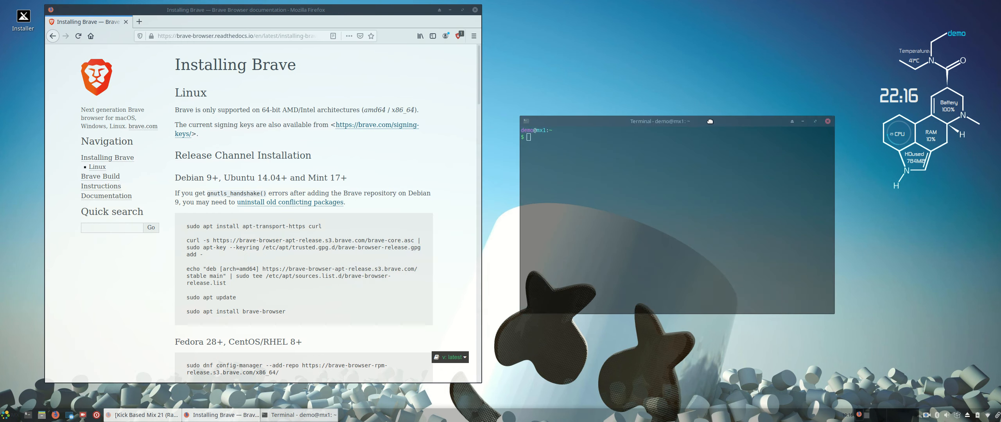
pyautogui.moveTo(661, 121); pyautogui.dragTo(670, 97)
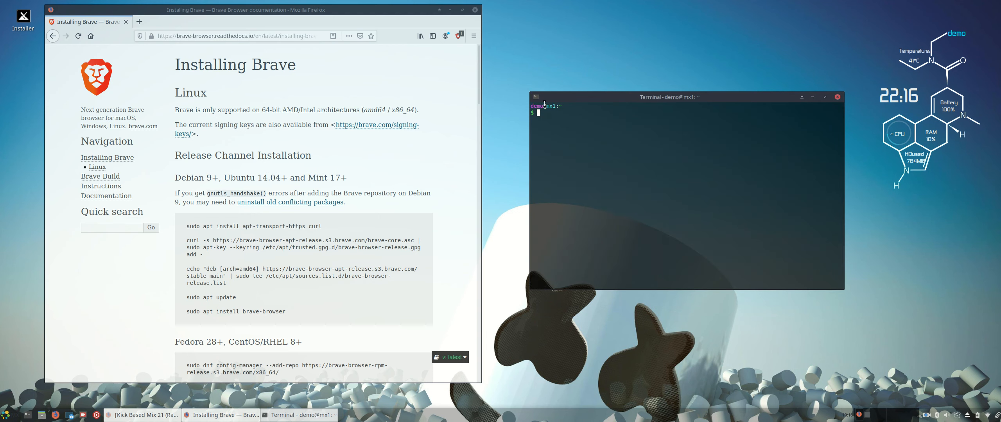
pyautogui.moveTo(188, 227)
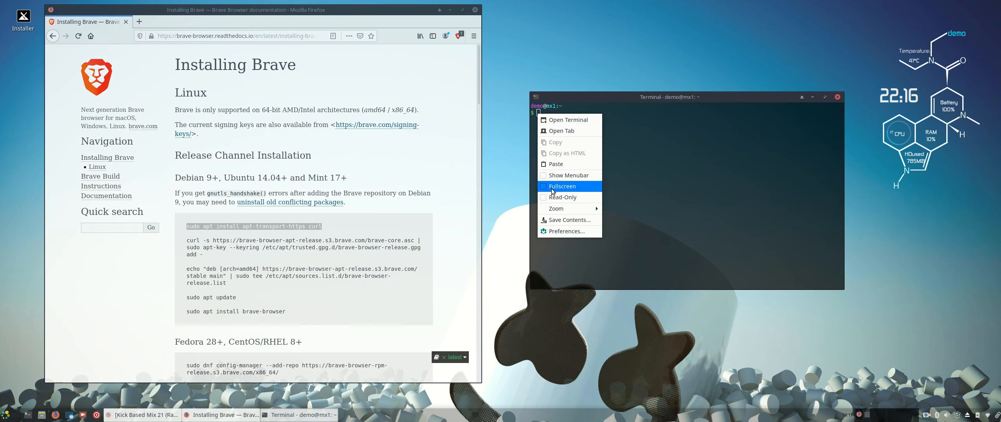
# Step: Paste and run the apt install of apt-transport-https and curl with sudo
pyautogui.click(554, 164)
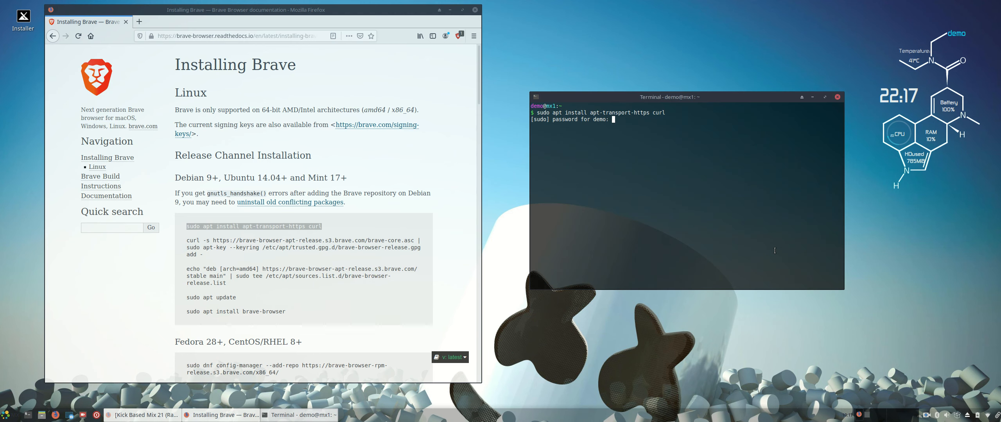
pyautogui.press('Return')
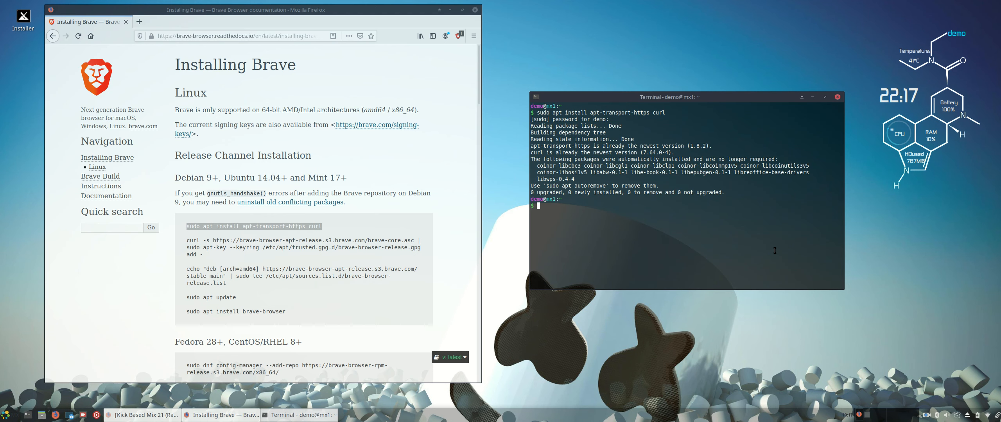
pyautogui.moveTo(493, 257)
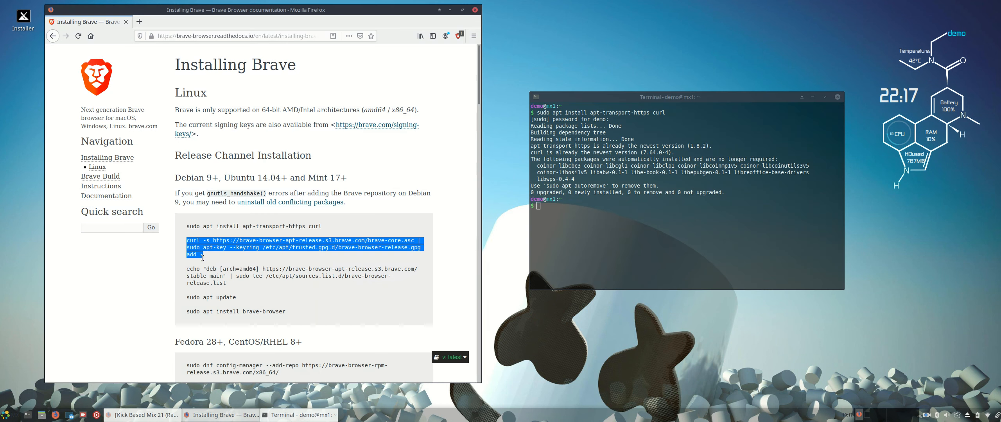
pyautogui.moveTo(559, 215)
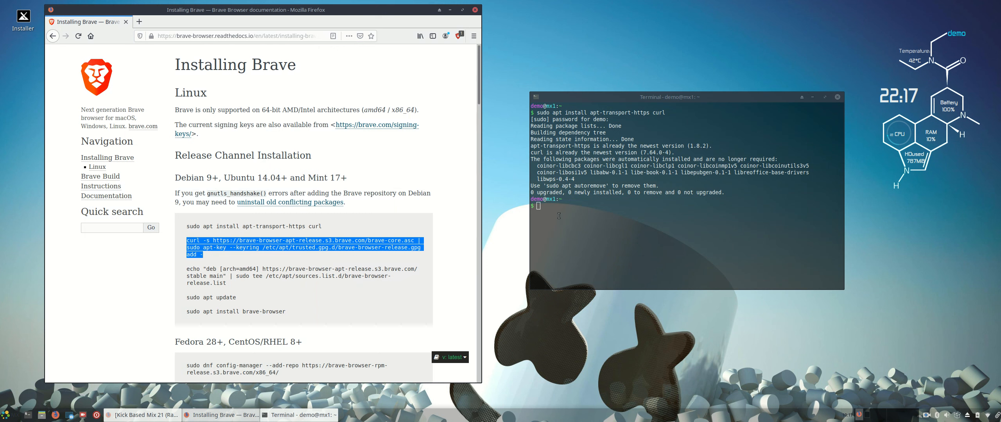
# Step: Paste and run the curl | apt-key command to add Brave's signing key
pyautogui.rightClick(559, 215)
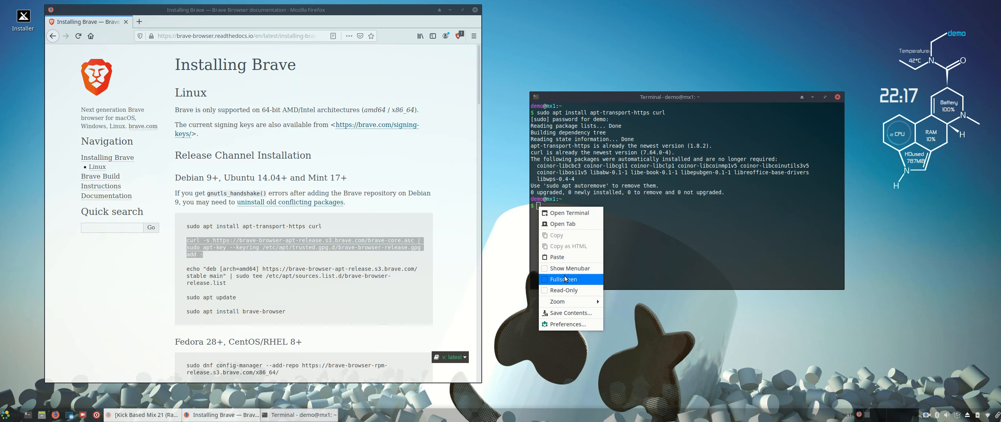
pyautogui.click(556, 257)
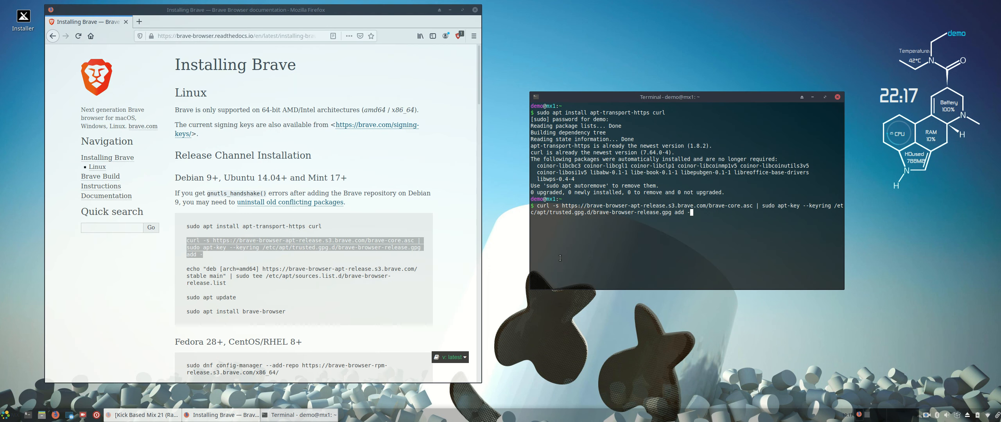
pyautogui.press('Return')
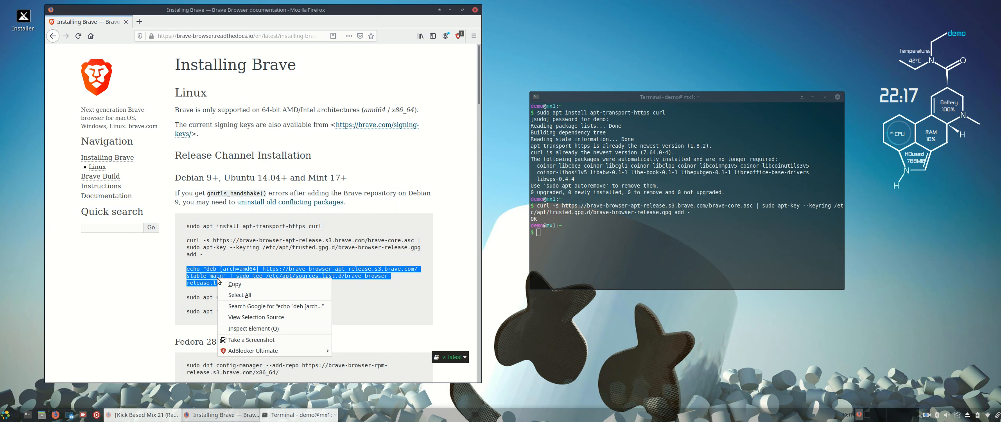
# Step: Copy the repository echo command from Firefox and run it in the terminal
pyautogui.click(234, 283)
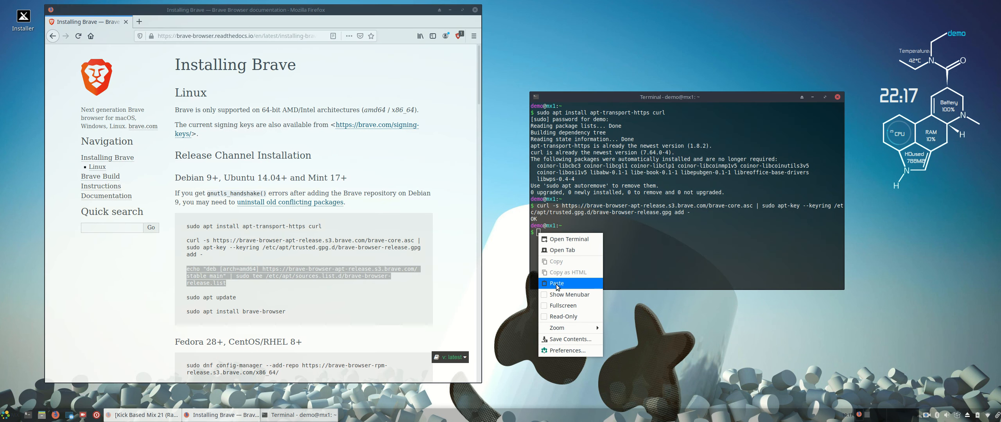
pyautogui.click(555, 283)
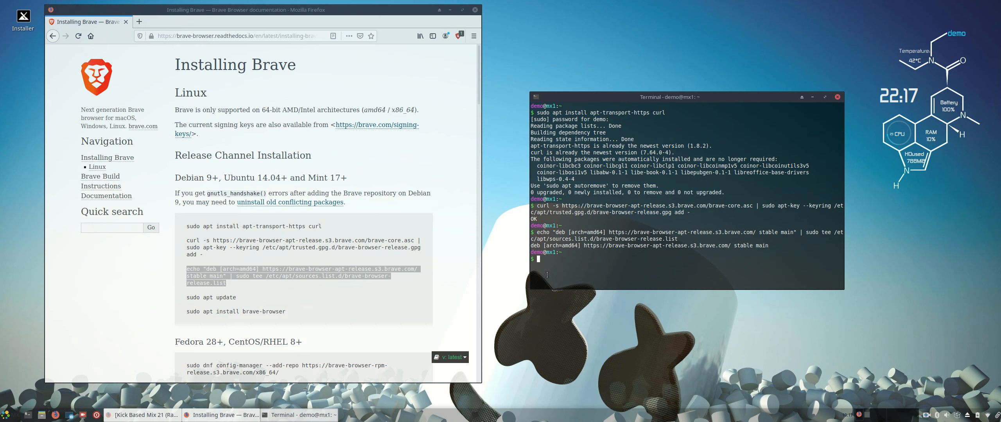
pyautogui.moveTo(187, 297)
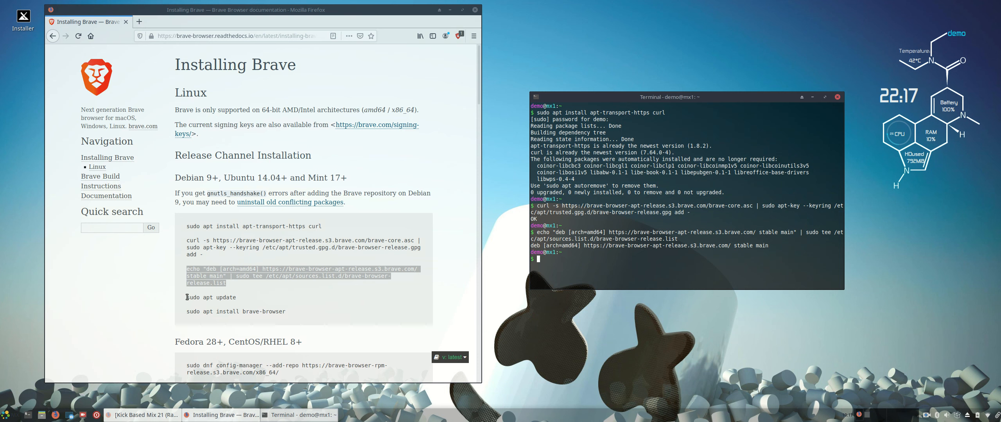
pyautogui.rightClick(211, 297)
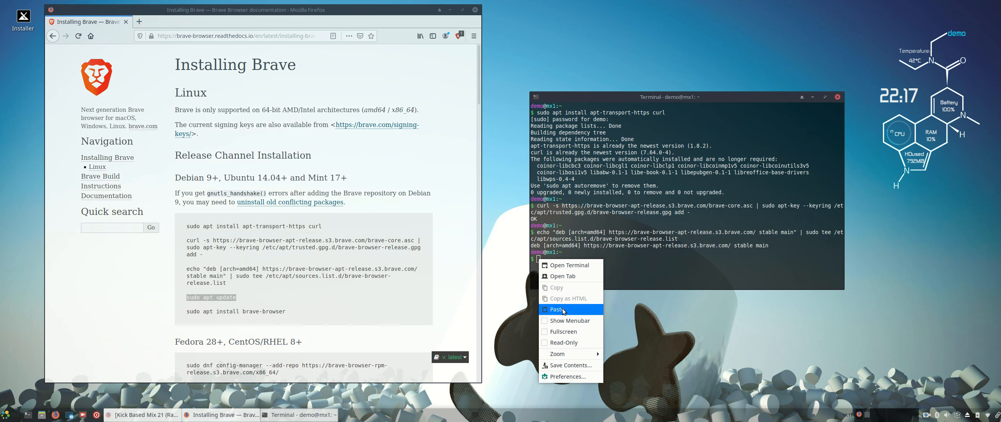
# Step: Paste and run sudo apt update to fetch the Brave stable release lists
pyautogui.click(557, 310)
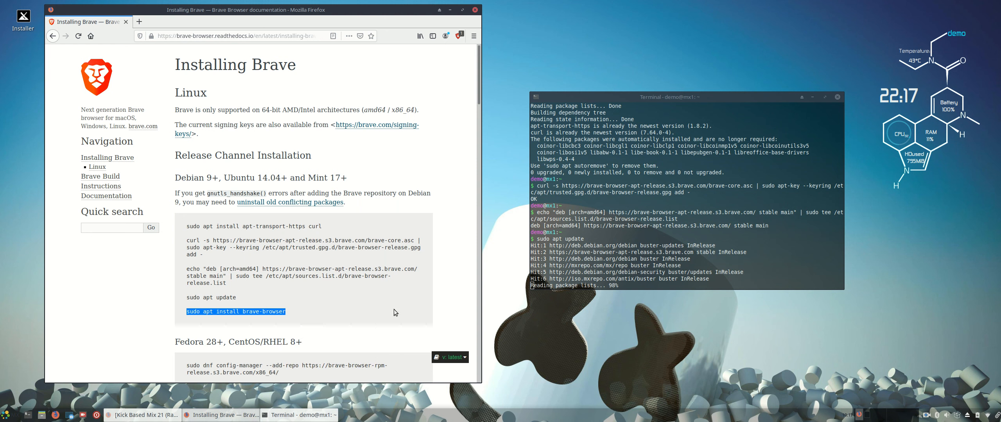
pyautogui.moveTo(619, 298)
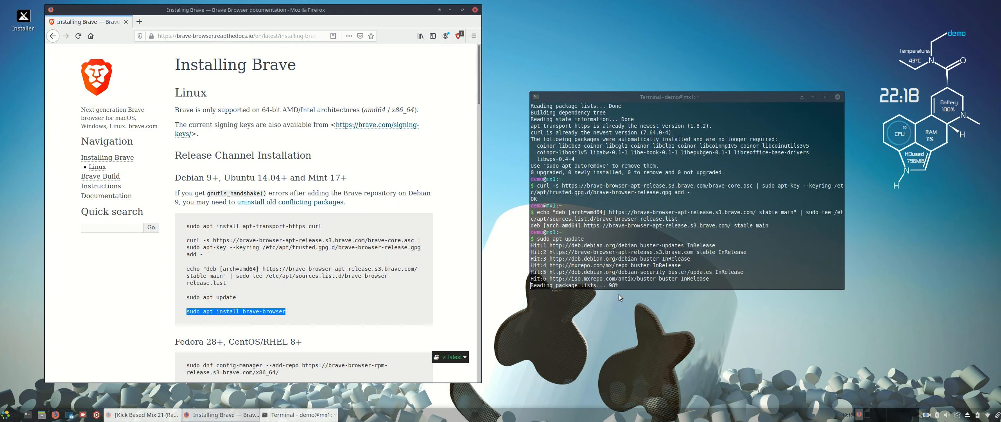
pyautogui.moveTo(626, 101)
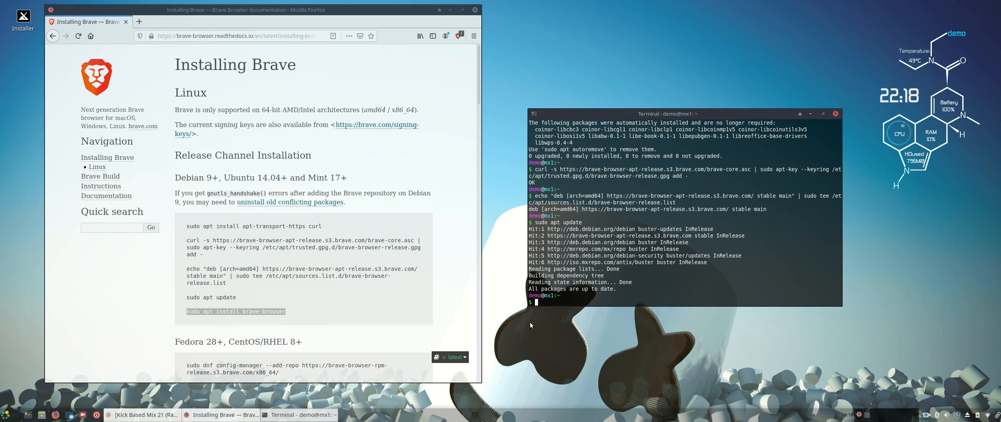
# Step: Paste the brave-browser install command past the unsafe-paste warning and confirm with y
pyautogui.rightClick(536, 302)
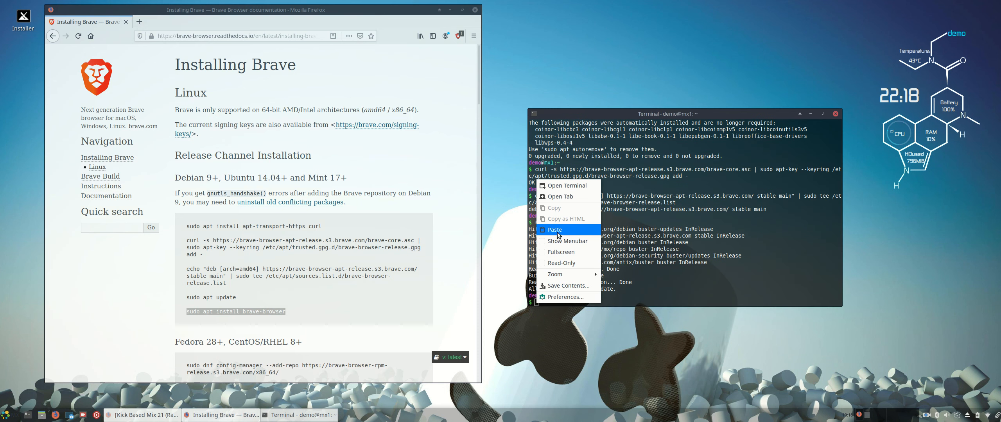
pyautogui.click(554, 229)
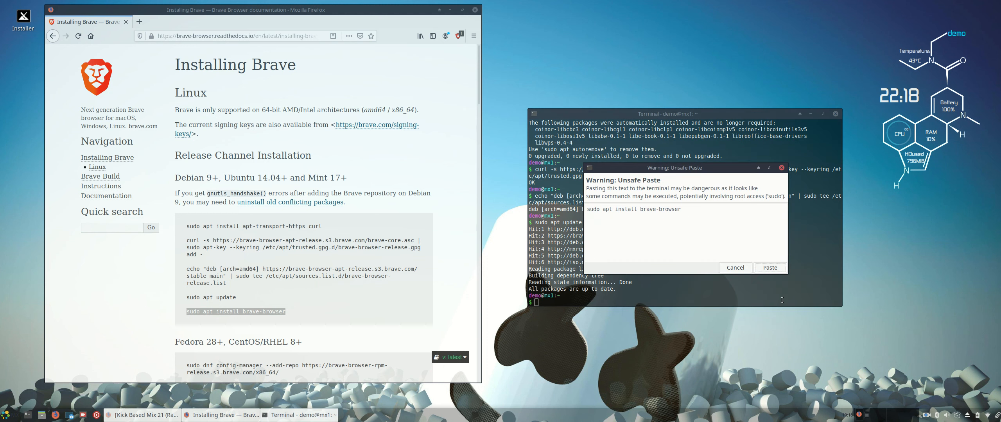
pyautogui.click(769, 267)
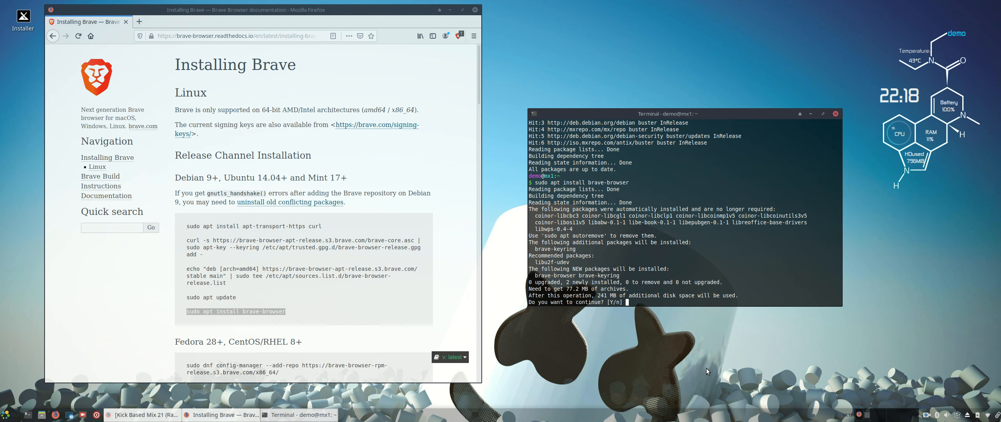
pyautogui.write('y')
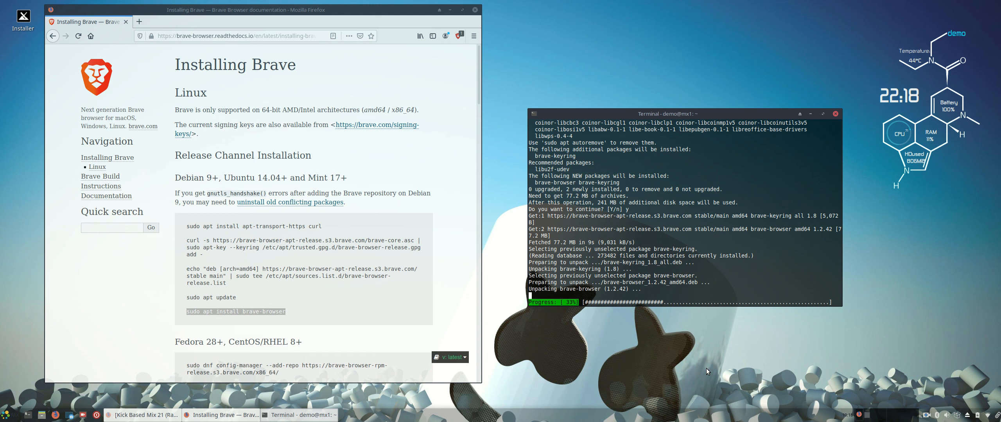
pyautogui.moveTo(215, 4)
pyautogui.write('s')
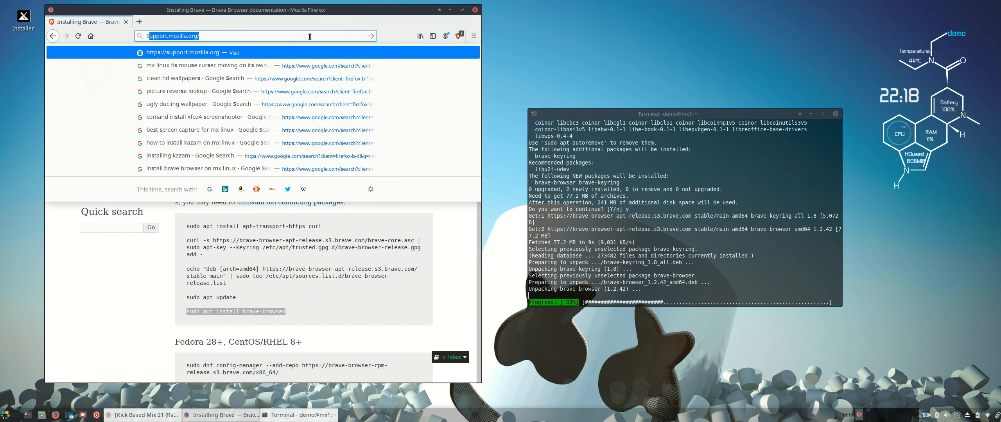
# Step: Wait for the Brave install to finish, then close the terminal window
pyautogui.write('Slow')
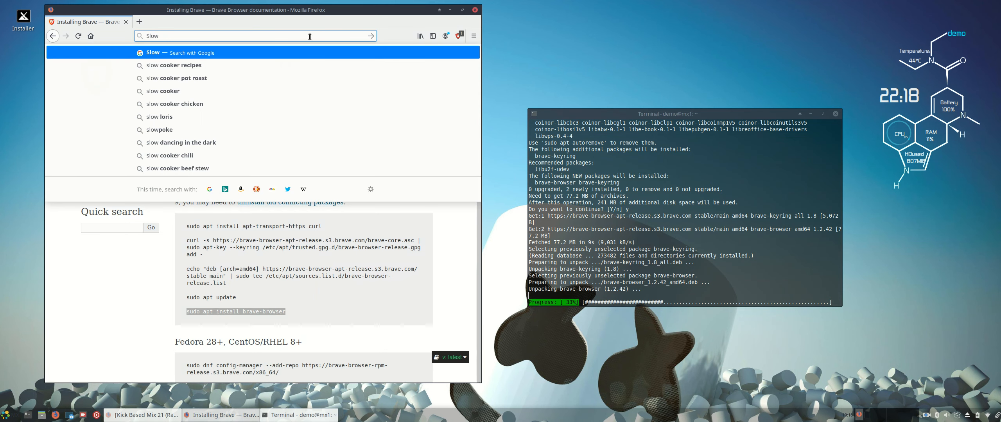
pyautogui.press('Escape')
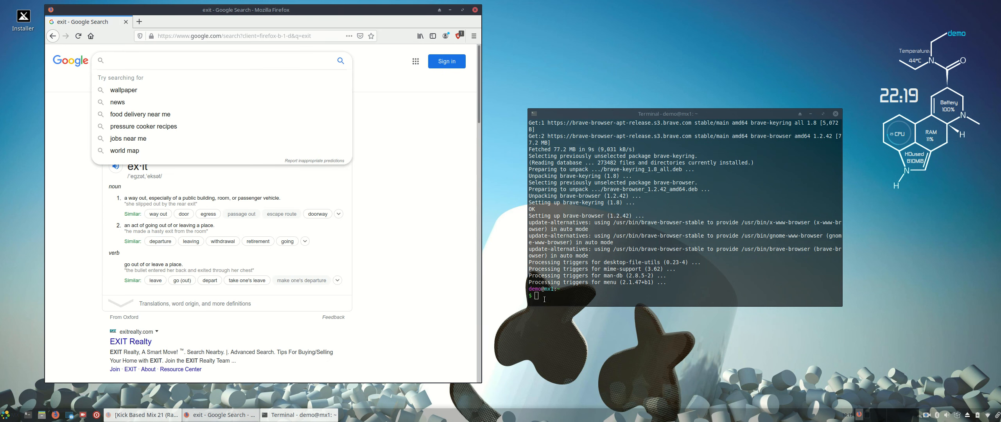
pyautogui.click(833, 113)
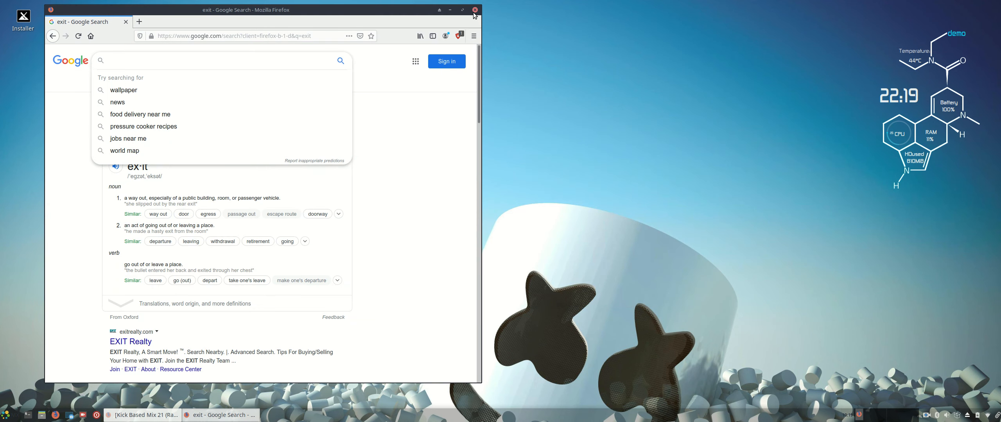
# Step: Close Firefox, launch Brave, and start its welcome tour with Let's go
pyautogui.click(473, 9)
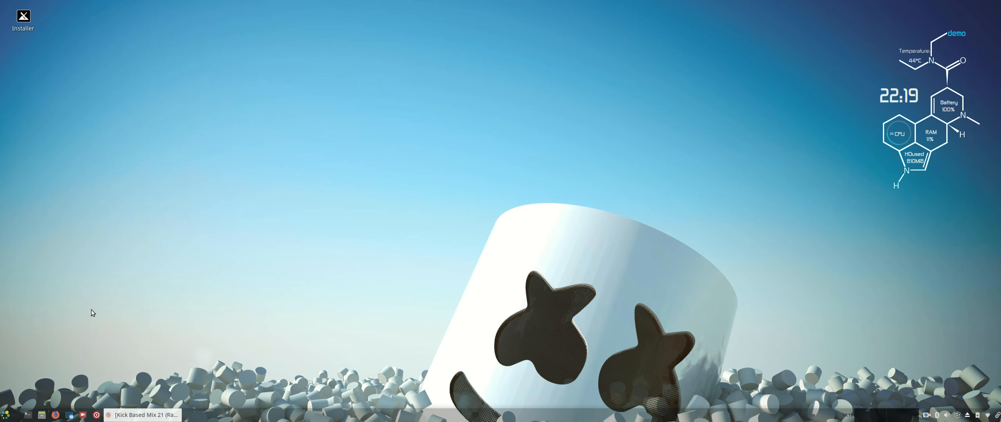
pyautogui.click(8, 415)
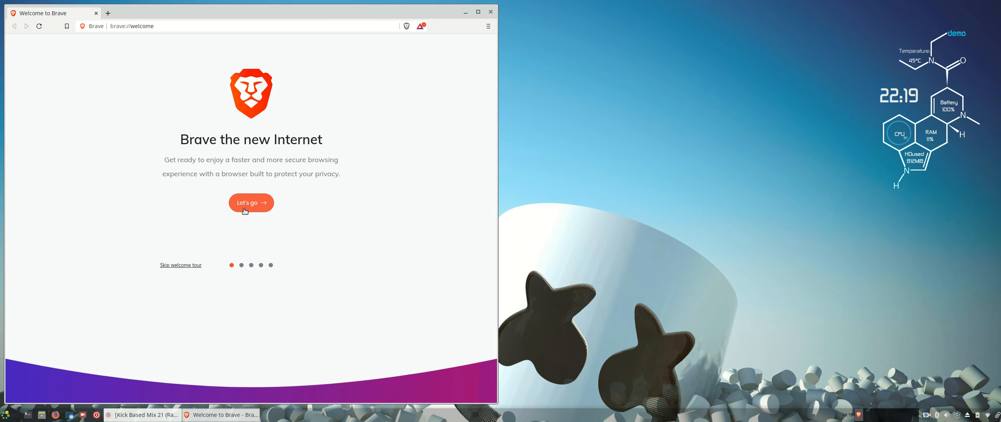
pyautogui.click(250, 203)
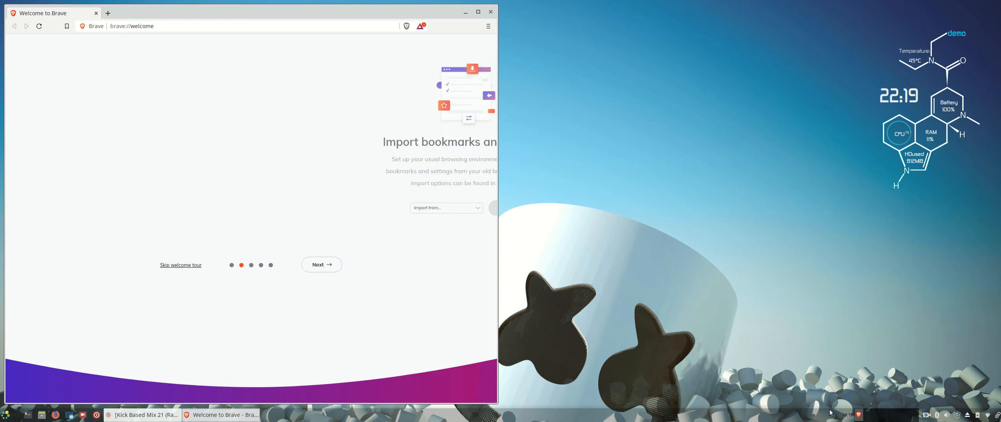